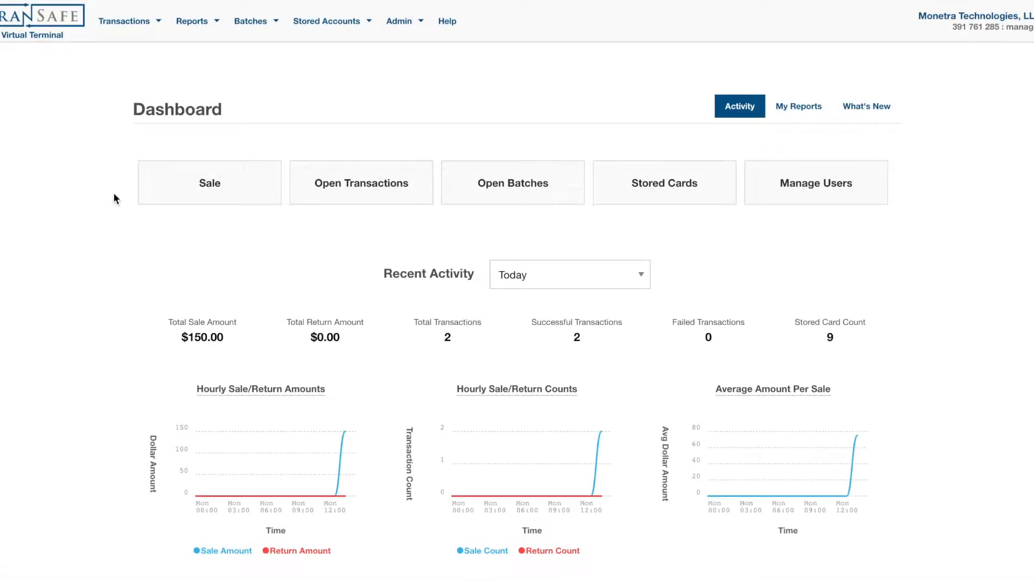
# Show the Transactions menu listing Sale and Refund
pyautogui.click(124, 21)
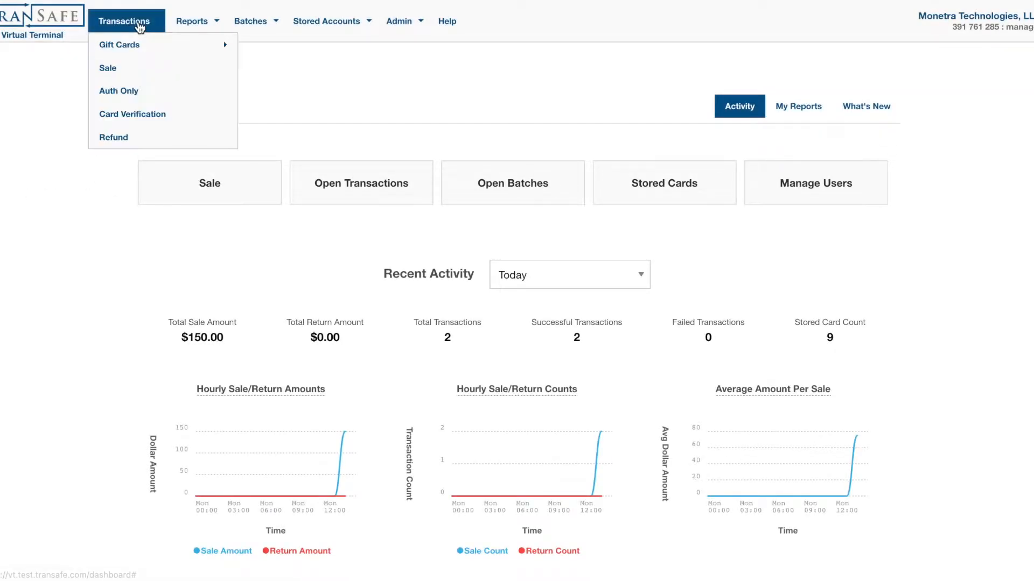
pyautogui.moveTo(114, 137)
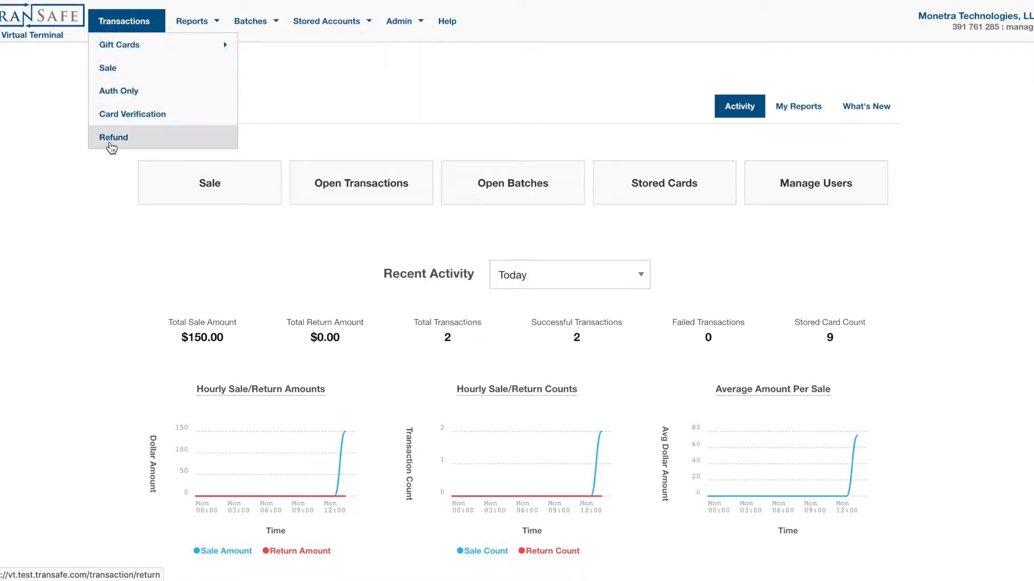
# Open the Refund form with the ipp320-GVN device and focus Total Amount
pyautogui.click(114, 137)
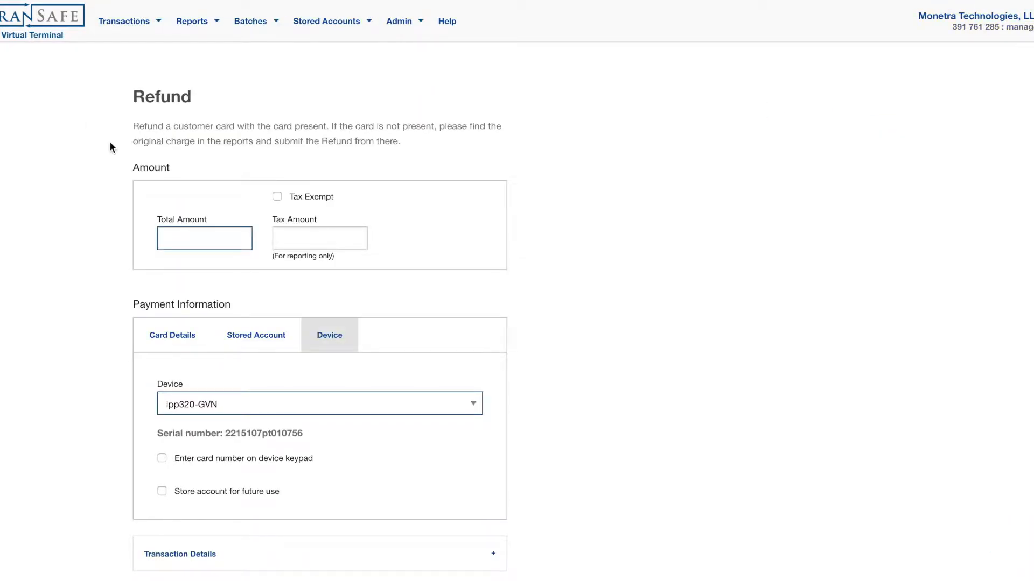
pyautogui.click(205, 238)
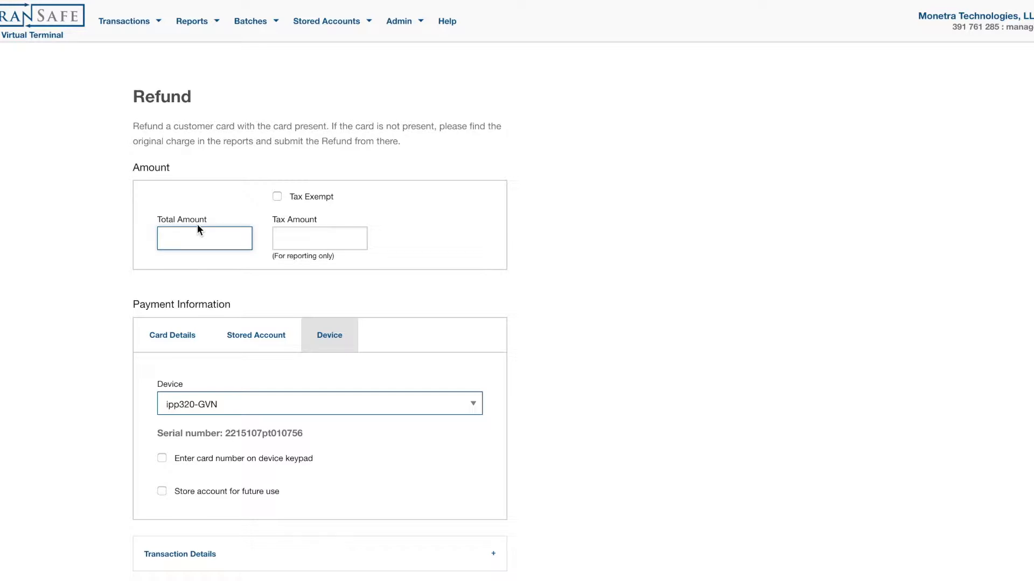
pyautogui.click(205, 238)
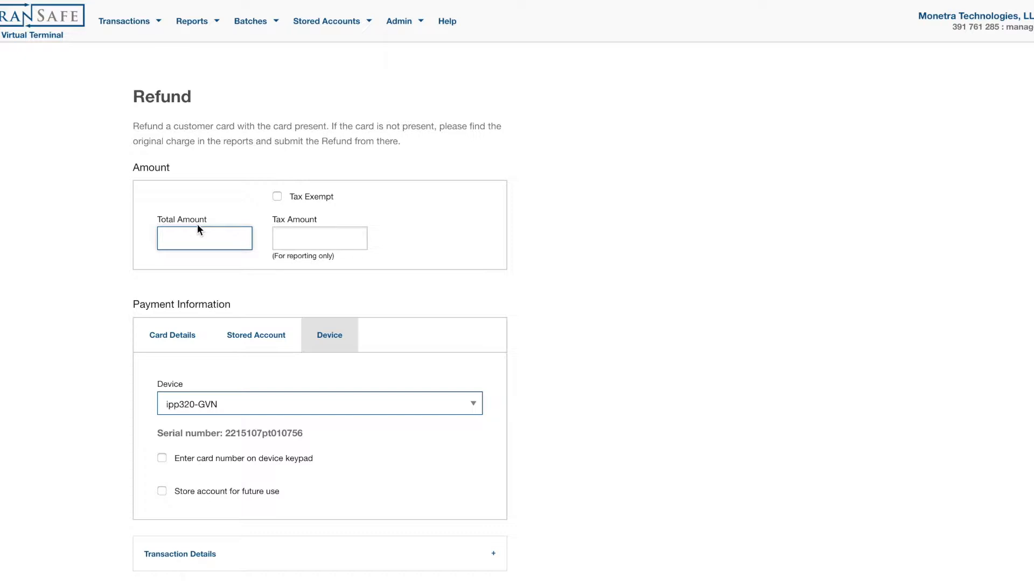
pyautogui.click(204, 238)
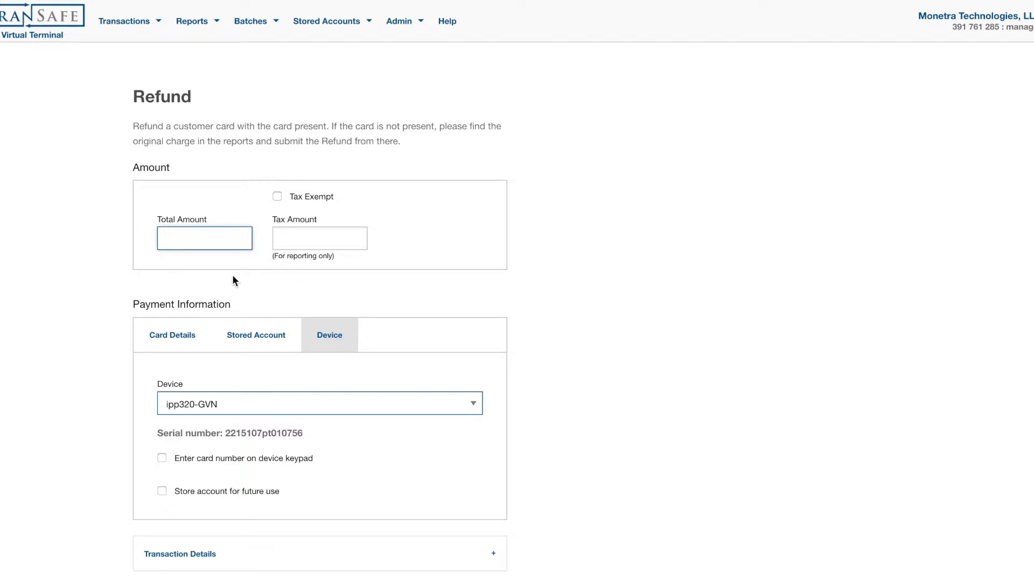
pyautogui.click(204, 238)
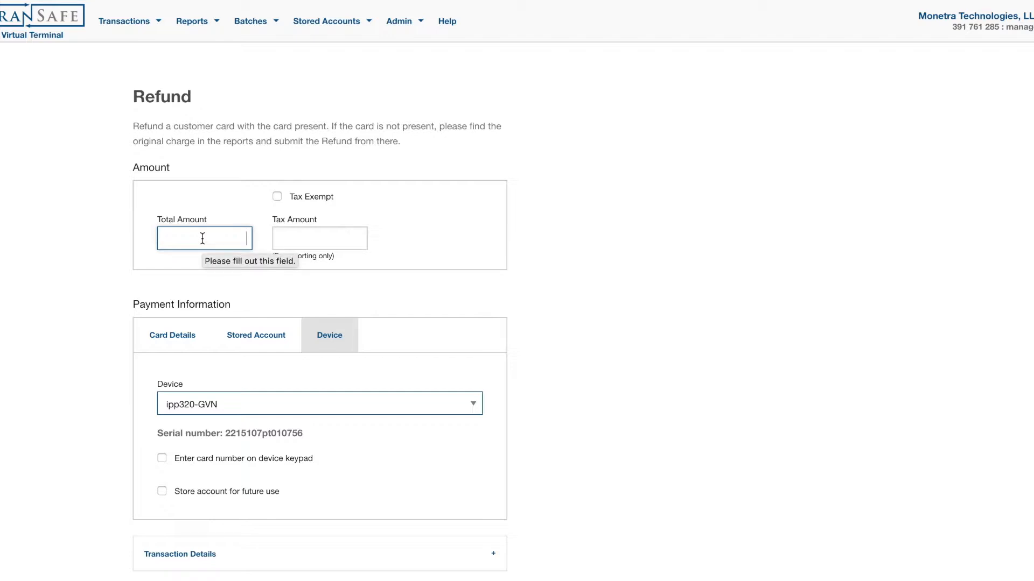
# Process a $70.00 refund through the ipp320-GVN card device
pyautogui.write('0.07')
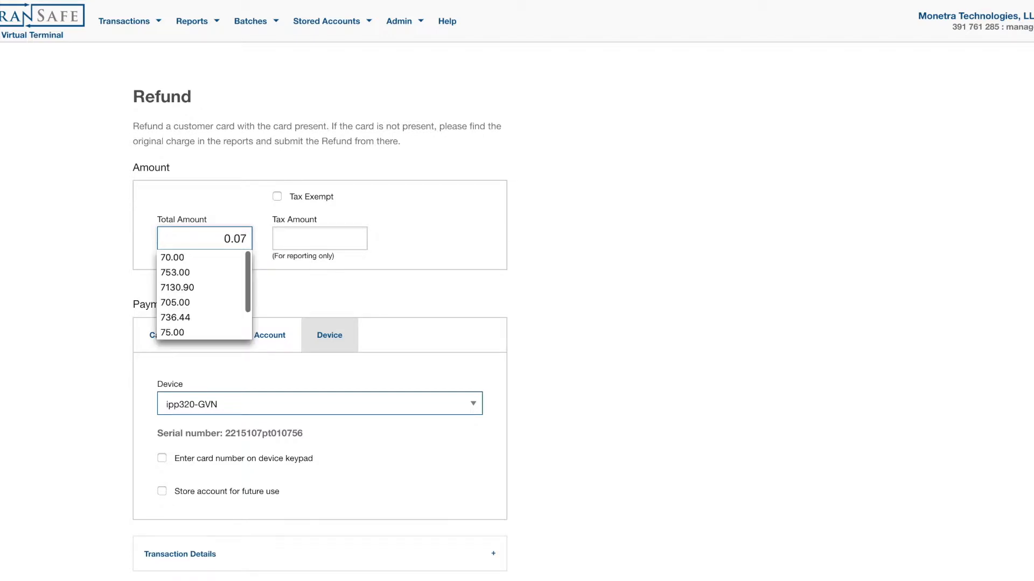
pyautogui.click(173, 257)
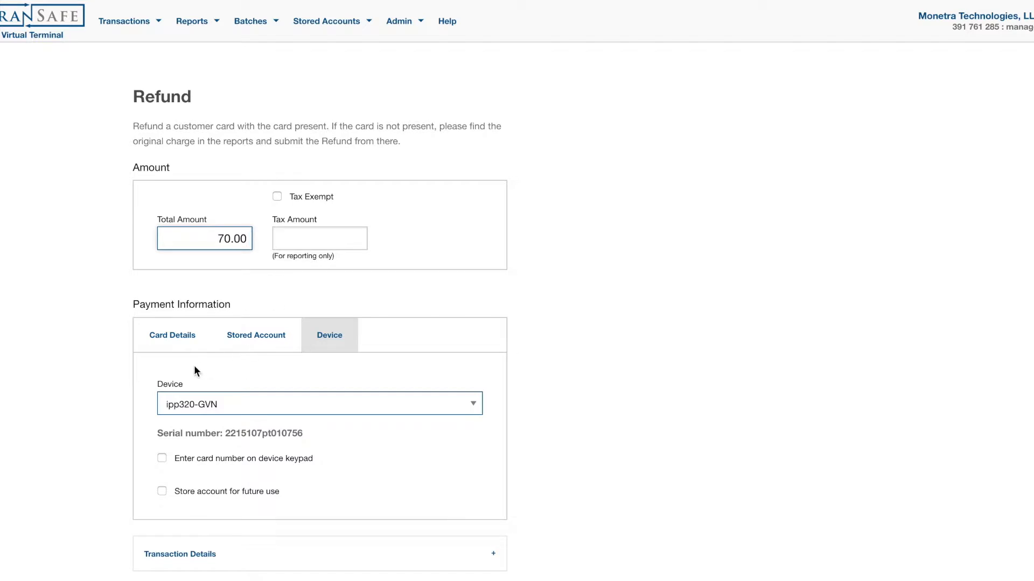
pyautogui.click(172, 335)
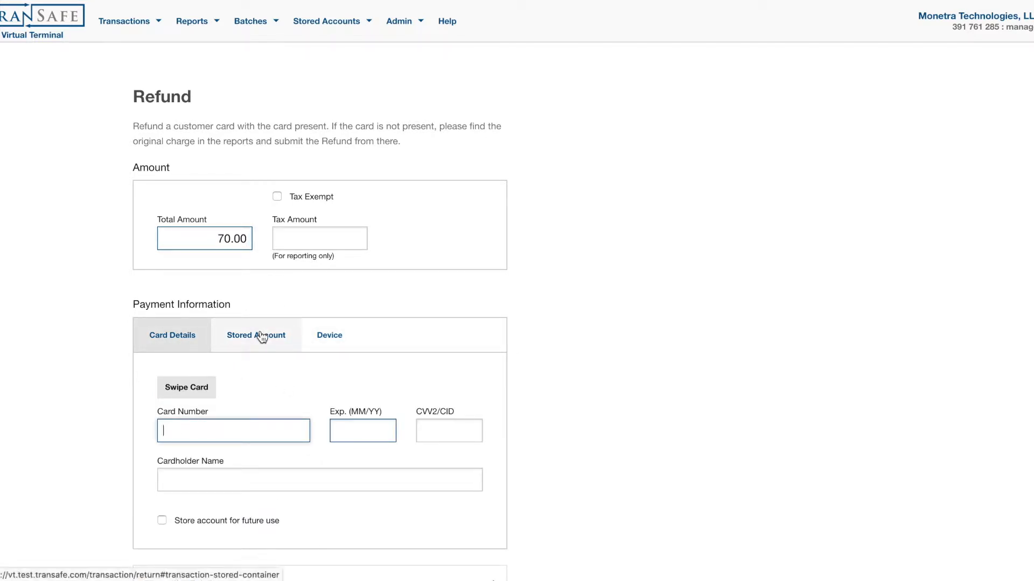
pyautogui.click(255, 335)
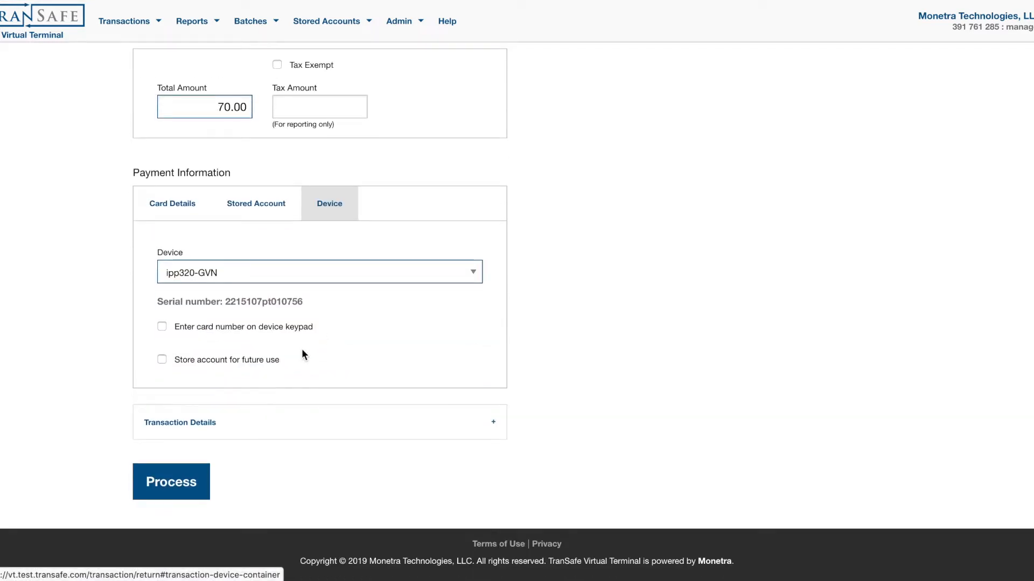
pyautogui.click(171, 481)
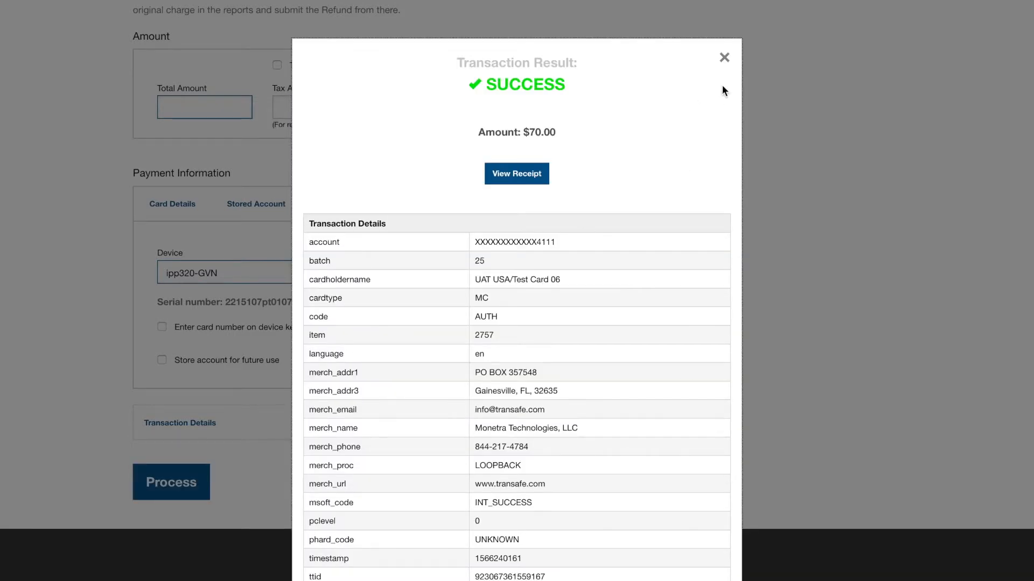
# Dismiss the $70 refund's Transaction Result dialog
pyautogui.click(723, 58)
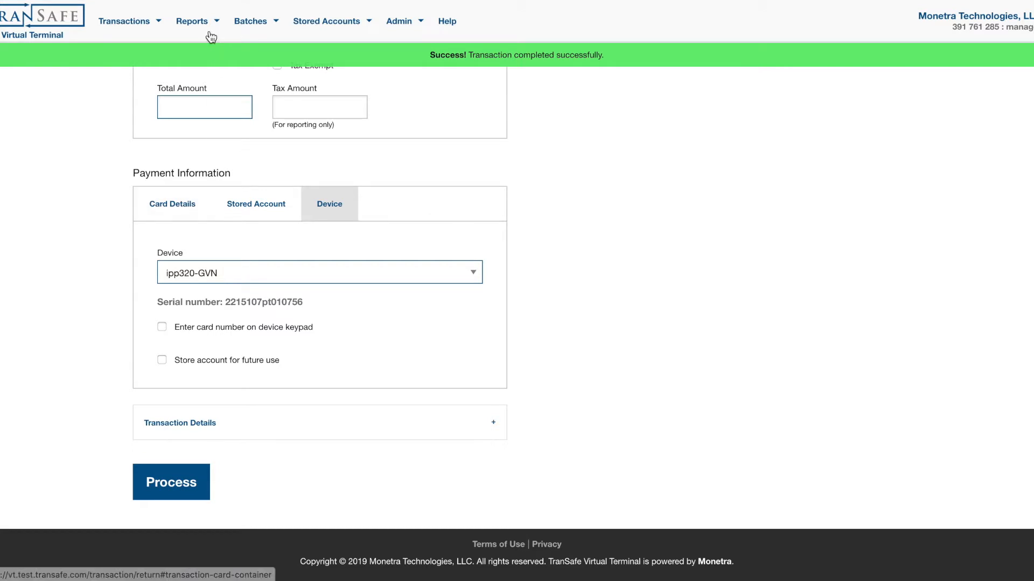
pyautogui.moveTo(627, 57)
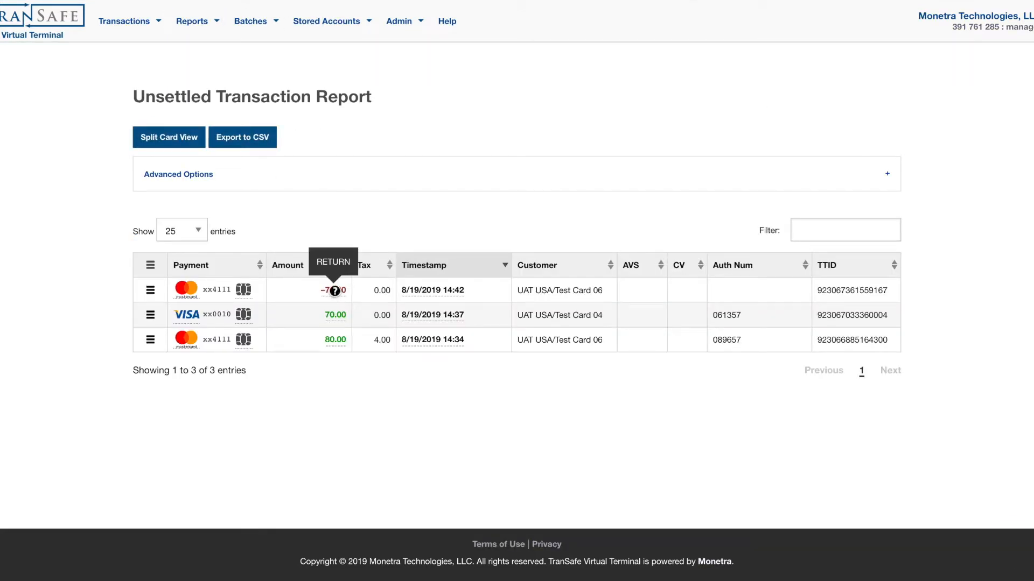
pyautogui.moveTo(116, 208)
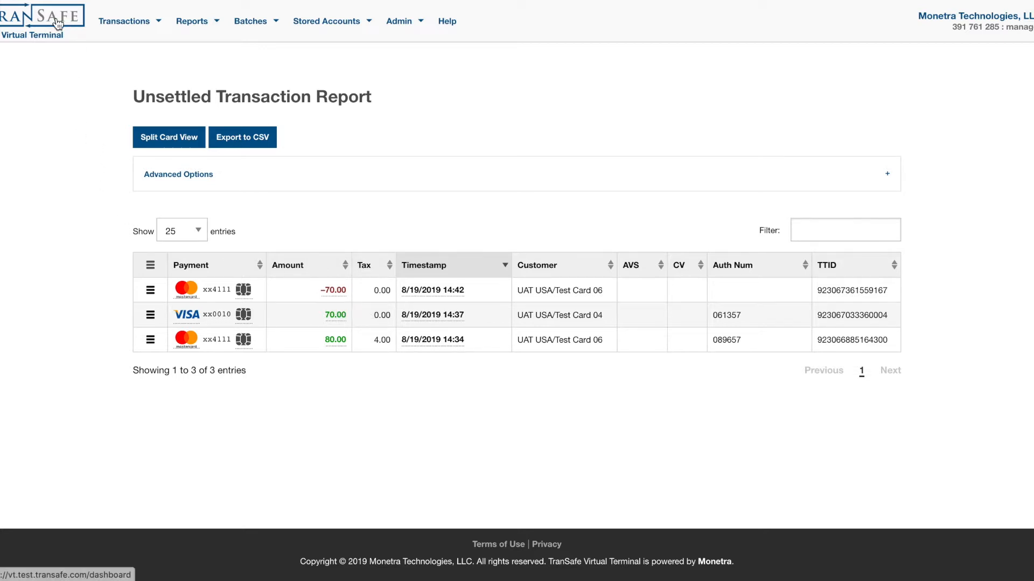
# Open the Settled Transaction Report and jump to its last page, 2111
pyautogui.click(191, 20)
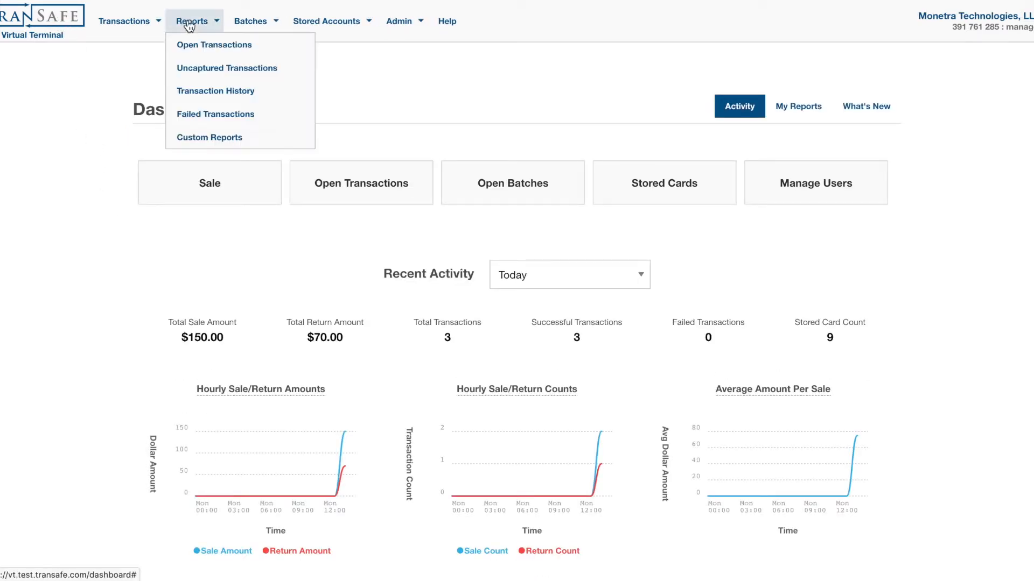
pyautogui.click(215, 91)
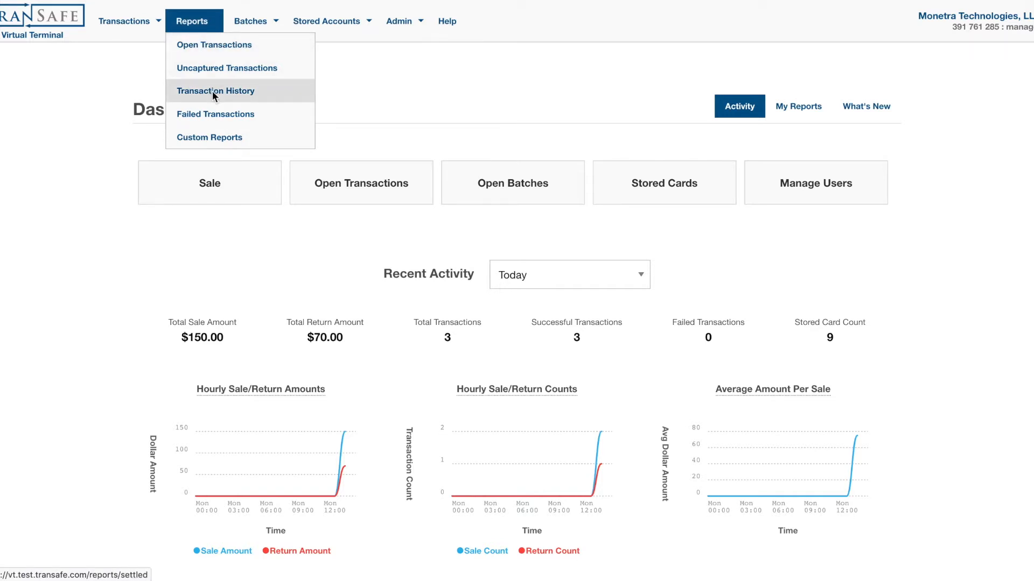
pyautogui.click(214, 91)
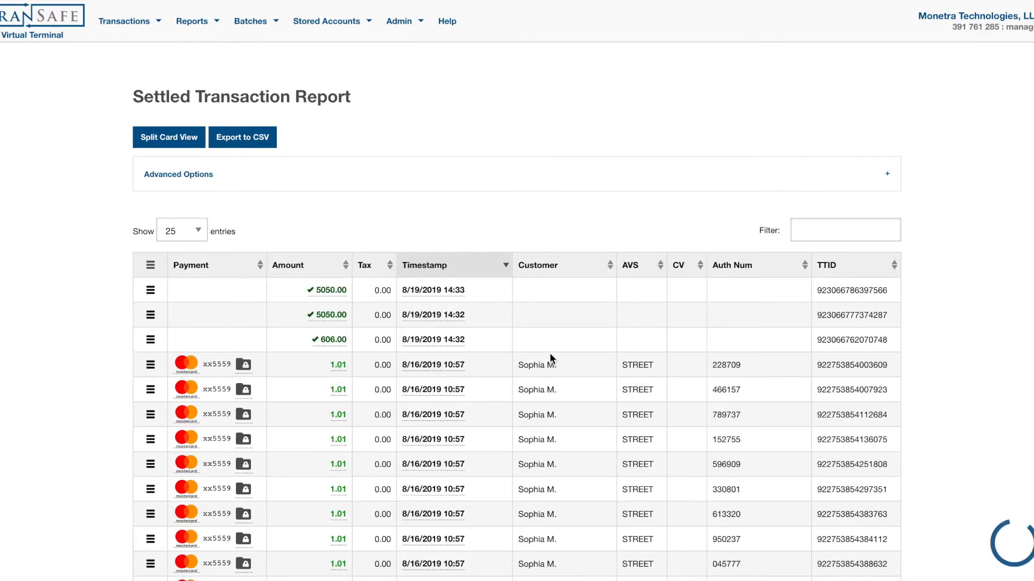
pyautogui.scroll(-3)
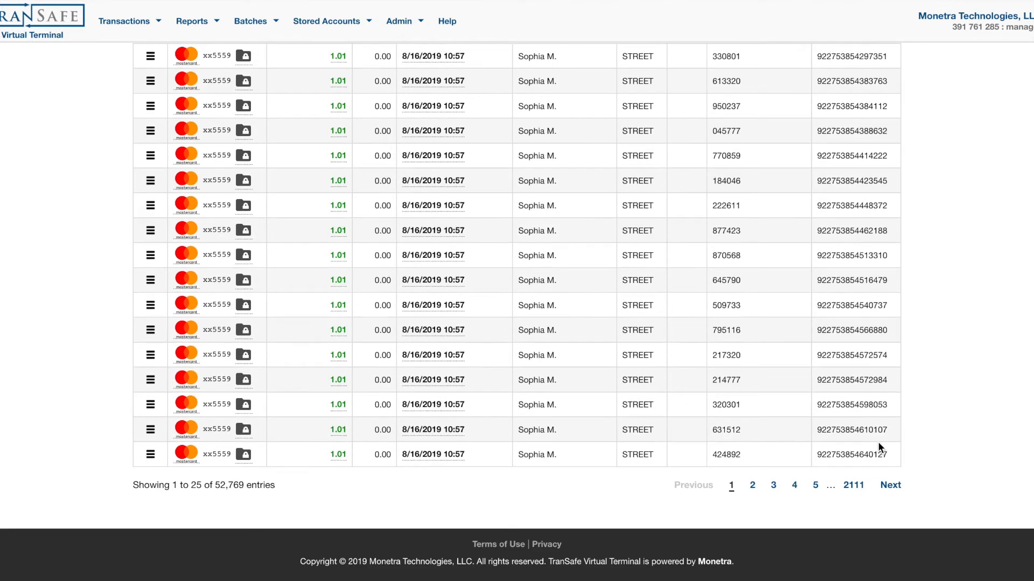
pyautogui.click(852, 485)
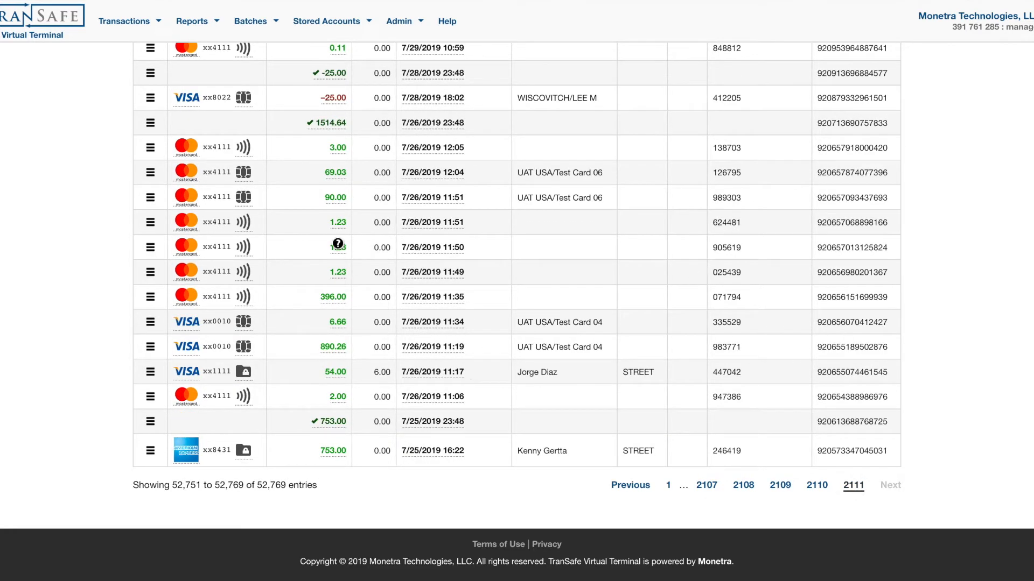
pyautogui.moveTo(361, 225)
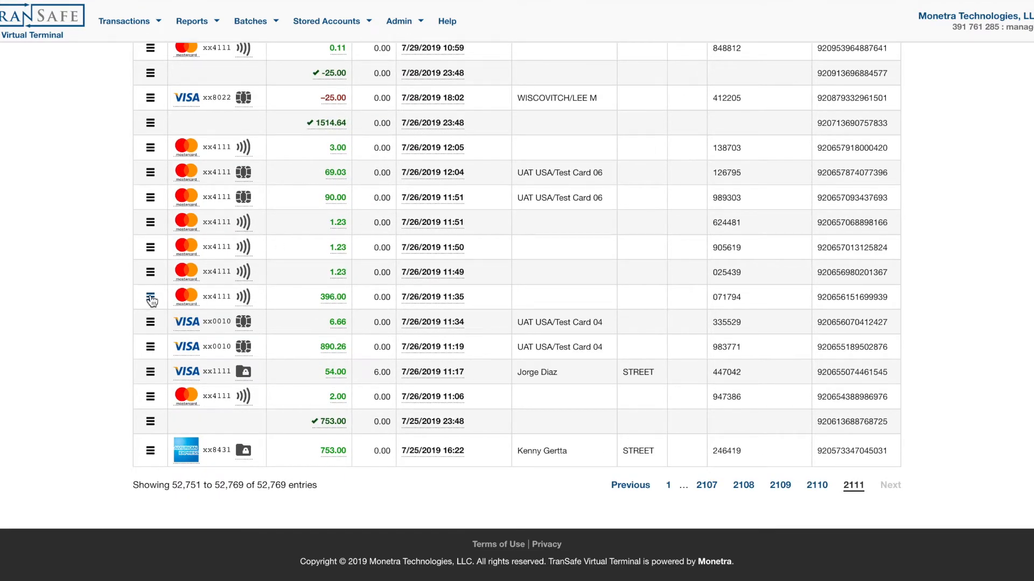
# Refund $6.00 of the 396.00 Mastercard sale from 7/26/2019 and close the result
pyautogui.click(150, 297)
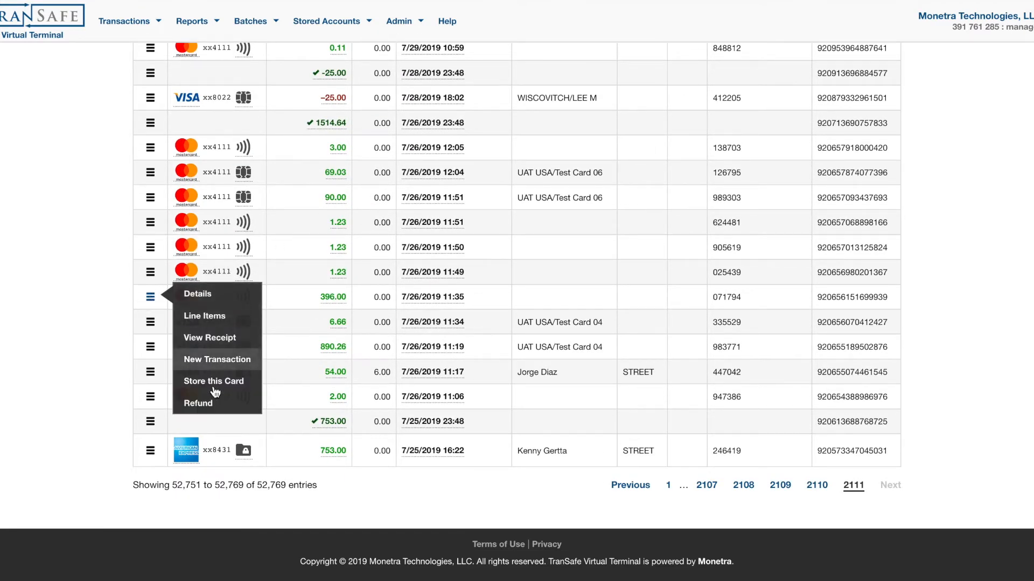
pyautogui.click(197, 403)
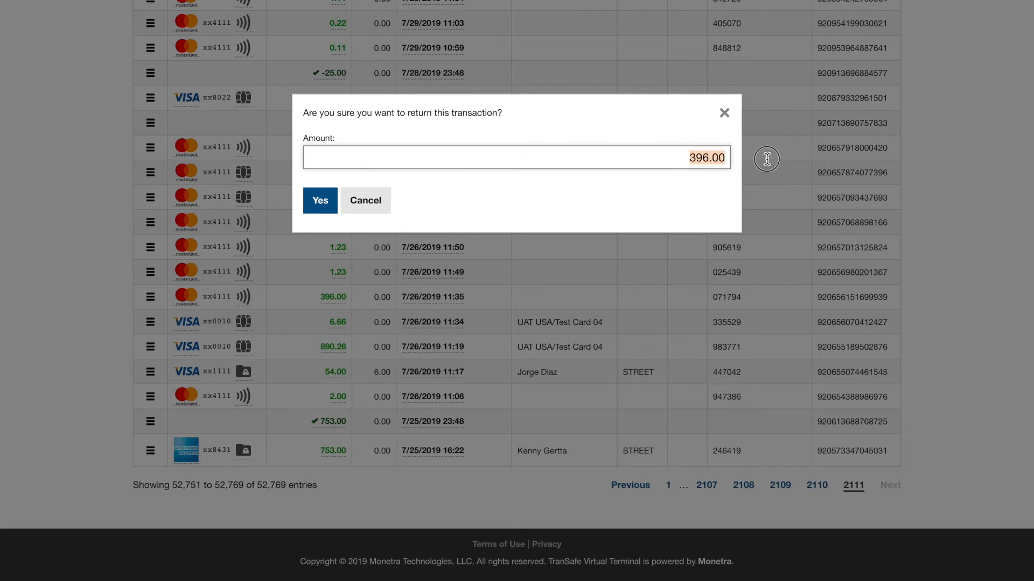
pyautogui.write('0.00')
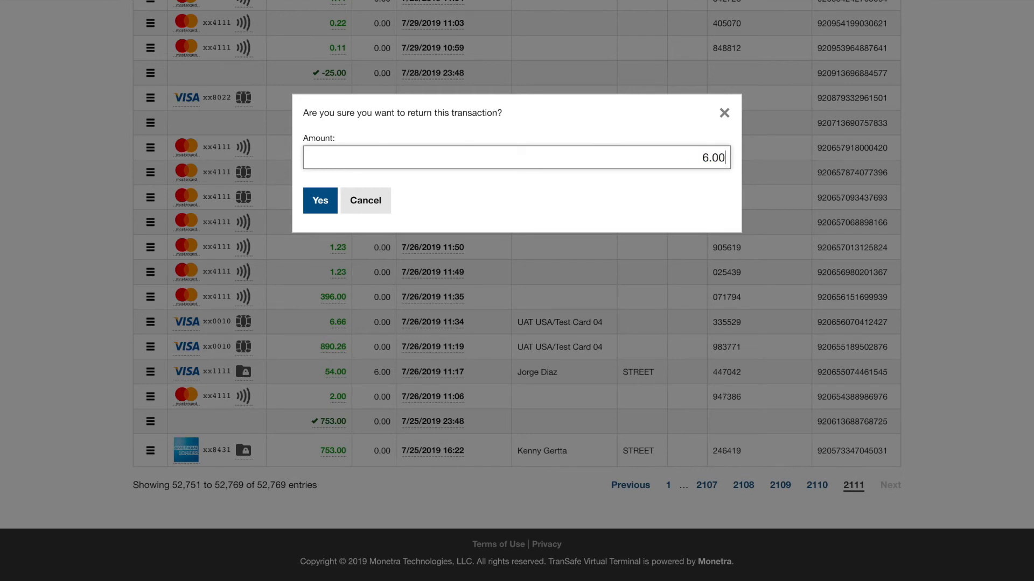
pyautogui.click(320, 200)
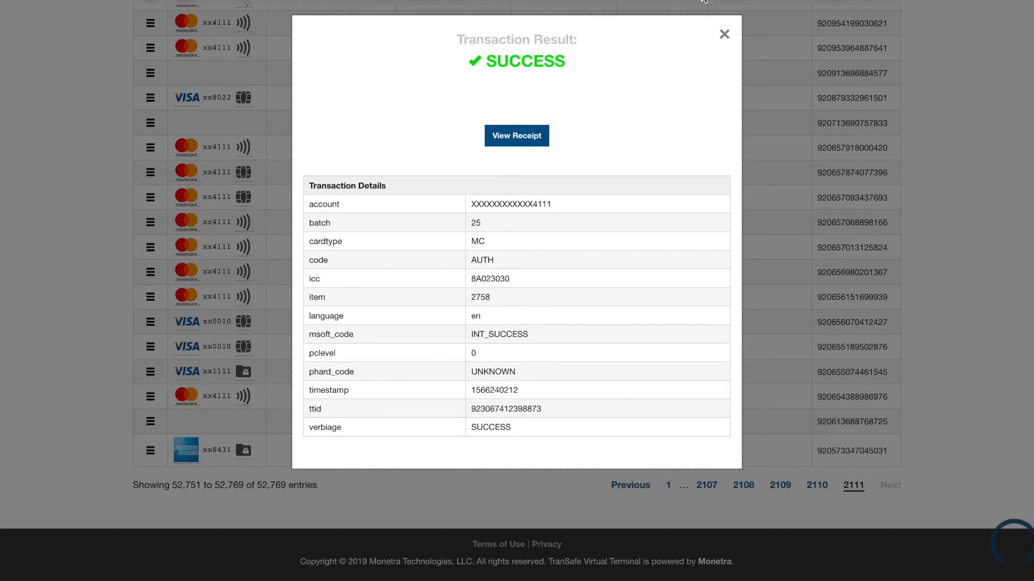
pyautogui.click(723, 34)
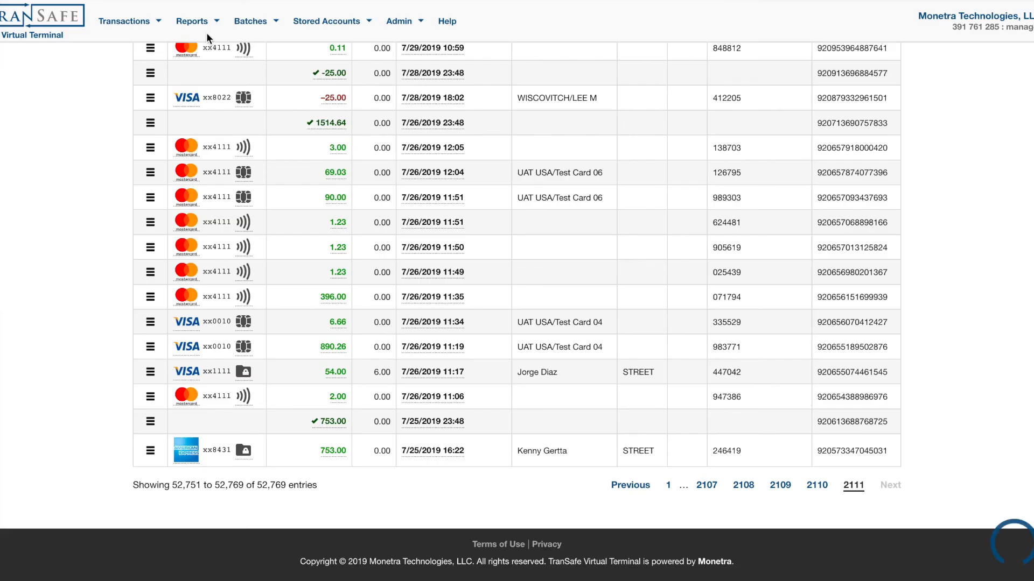
# Open Reports > Open Transactions showing the -6.00 and -70.00 returns
pyautogui.click(191, 21)
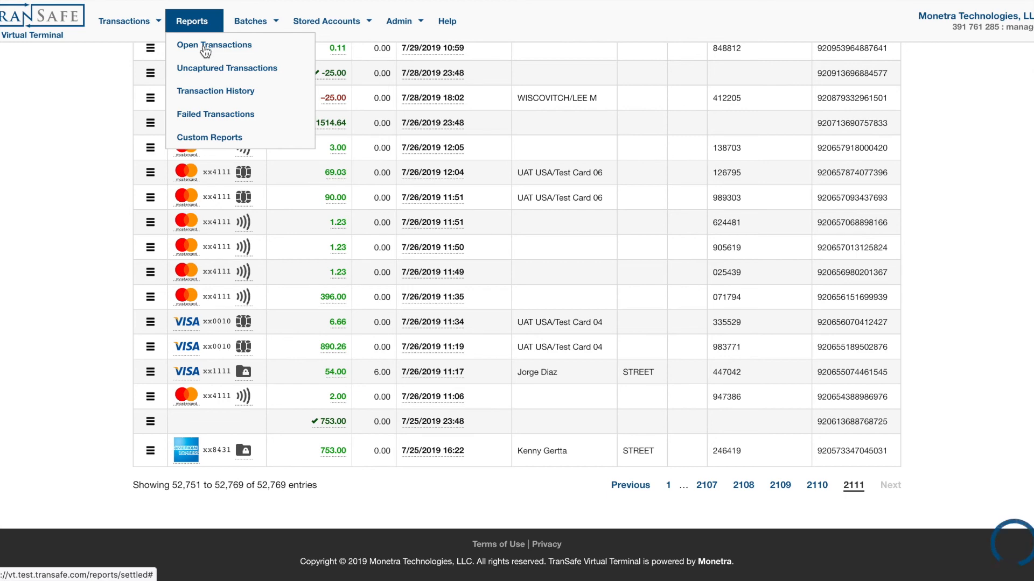
pyautogui.click(214, 45)
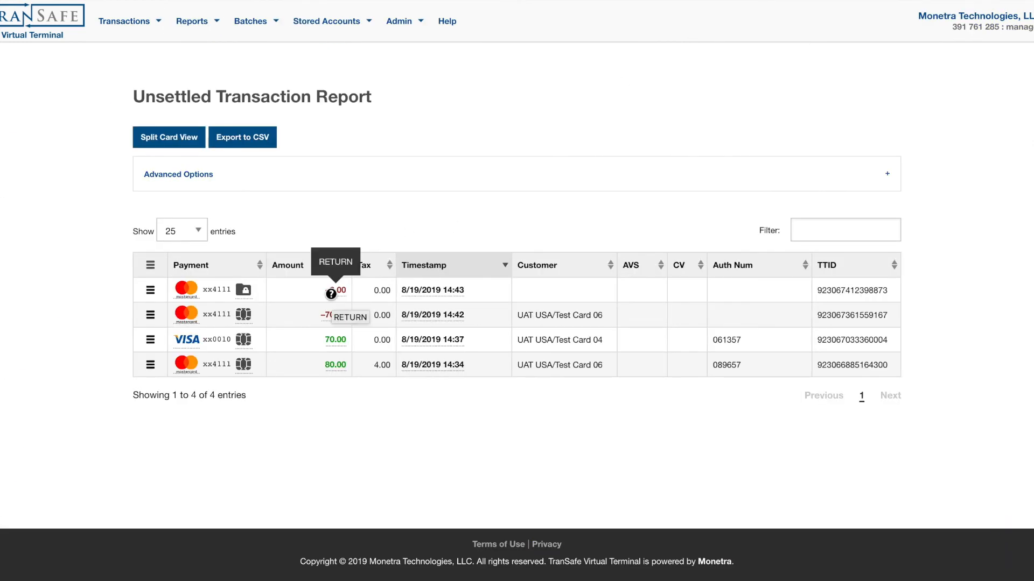
pyautogui.moveTo(505, 232)
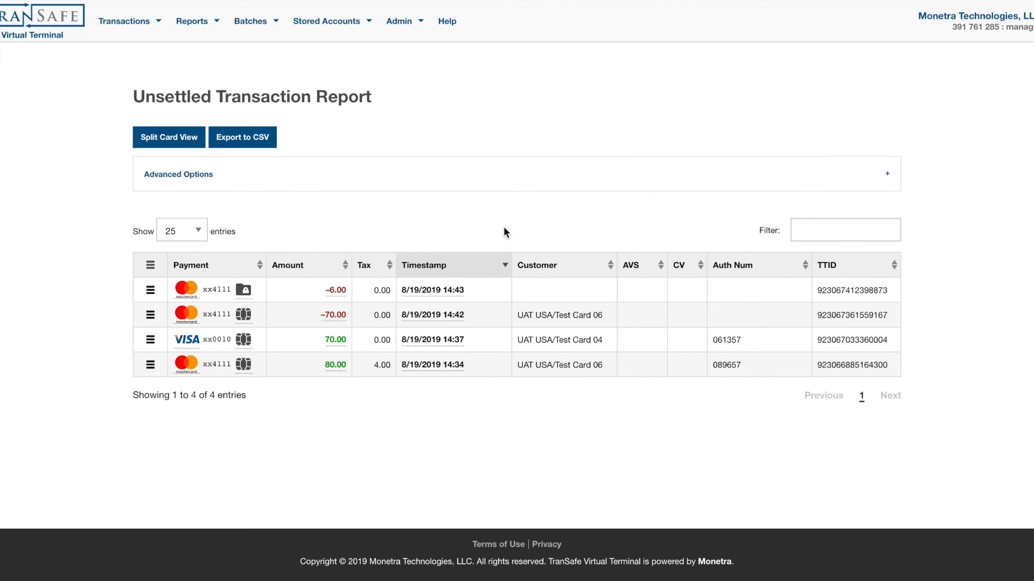